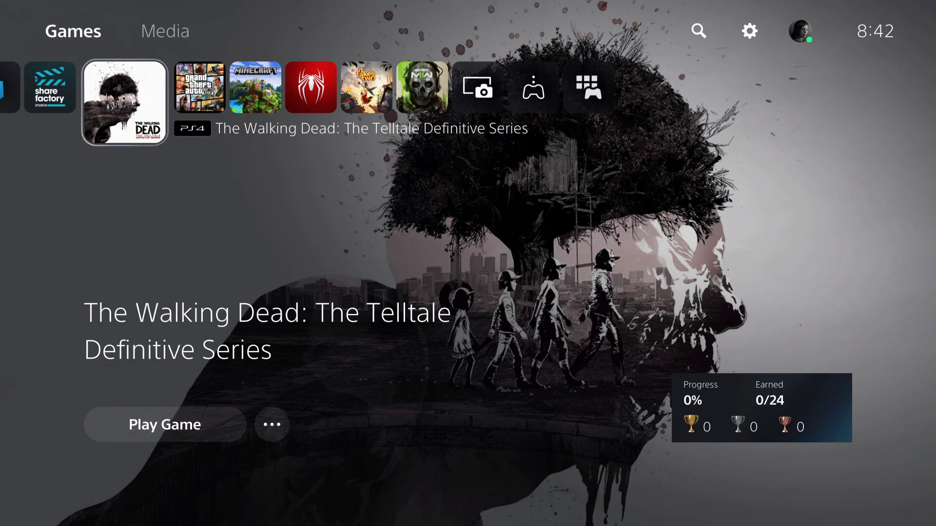
Launch The Walking Dead: The Telltale Definitive Series from the home screen
left_click(164, 424)
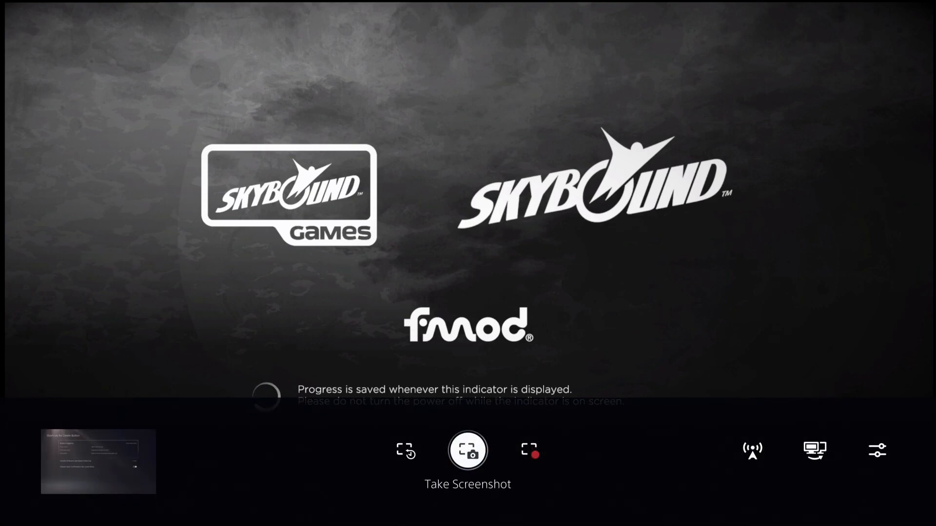
mouse_move(813, 450)
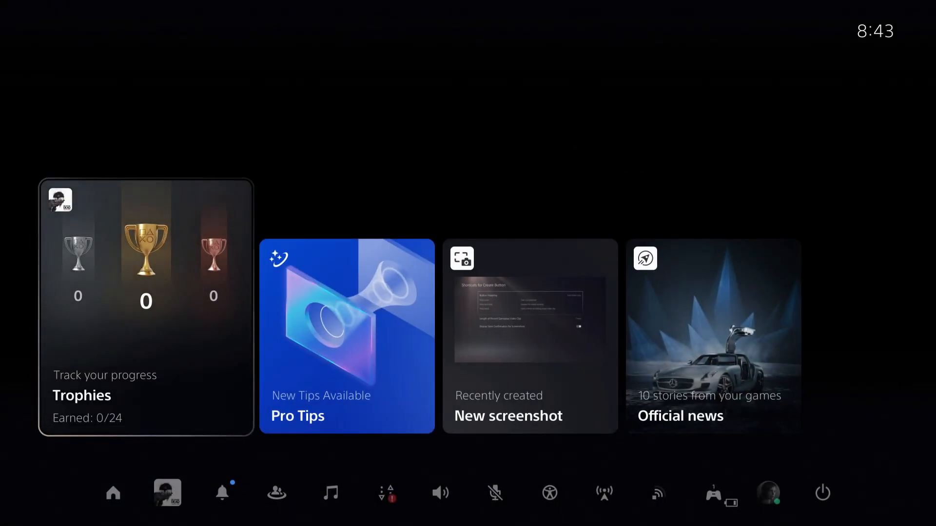
Show the Broadcasts settings listing video quality 1920×1080 at 30 fps
left_click(112, 493)
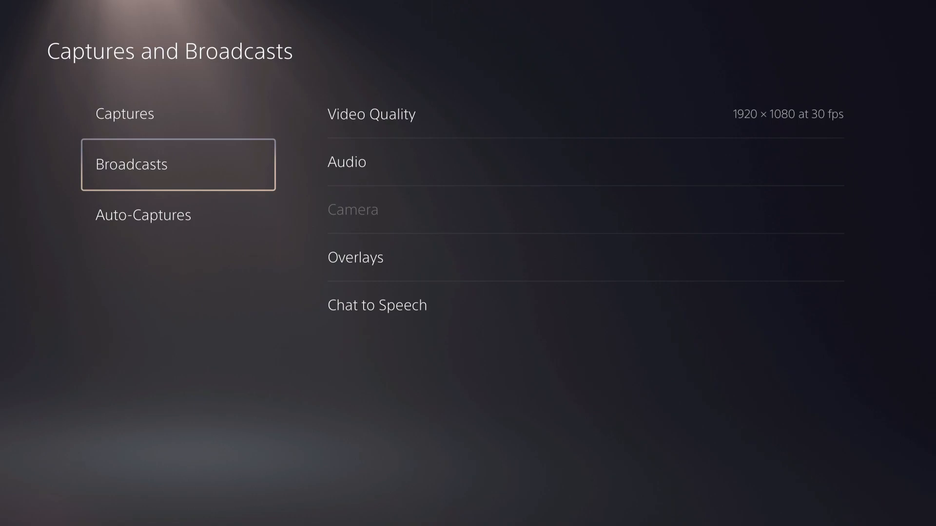
Change broadcast video quality to 1920 × 1080 at 60 fps
left_click(786, 114)
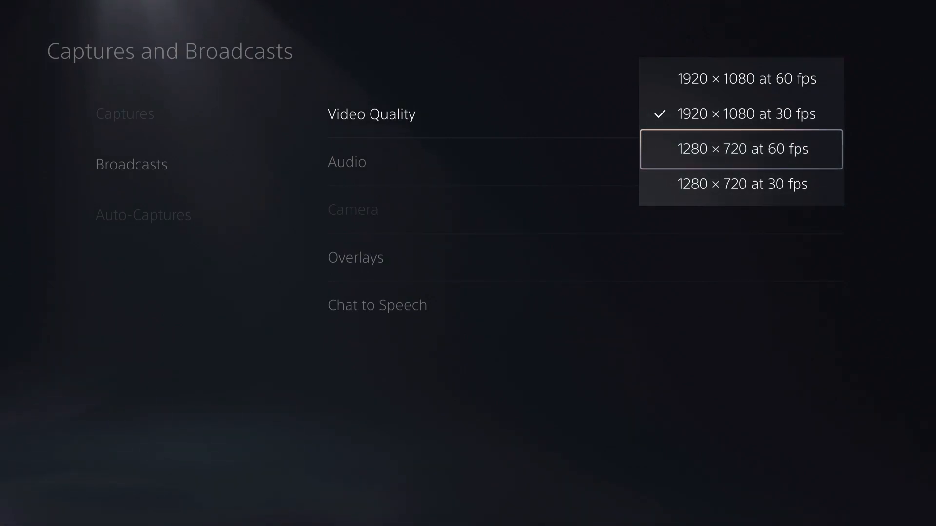
left_click(741, 148)
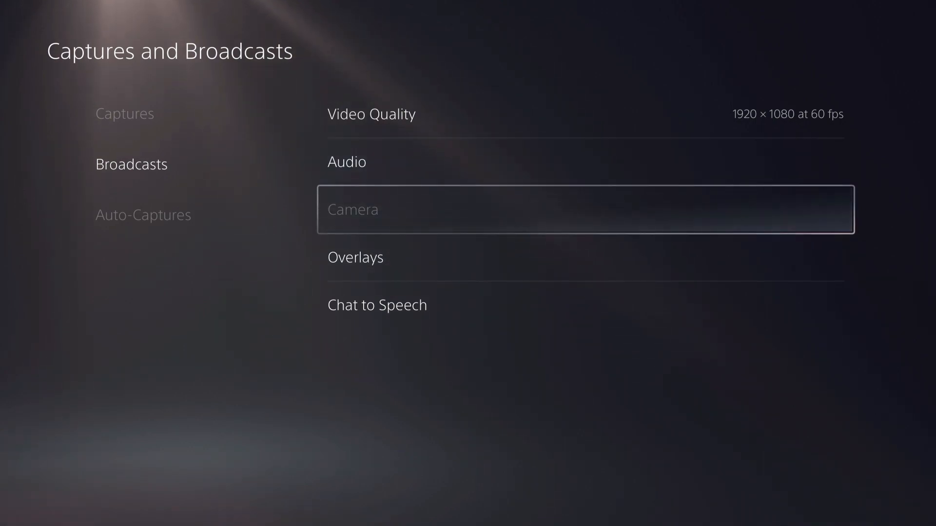
left_click(346, 162)
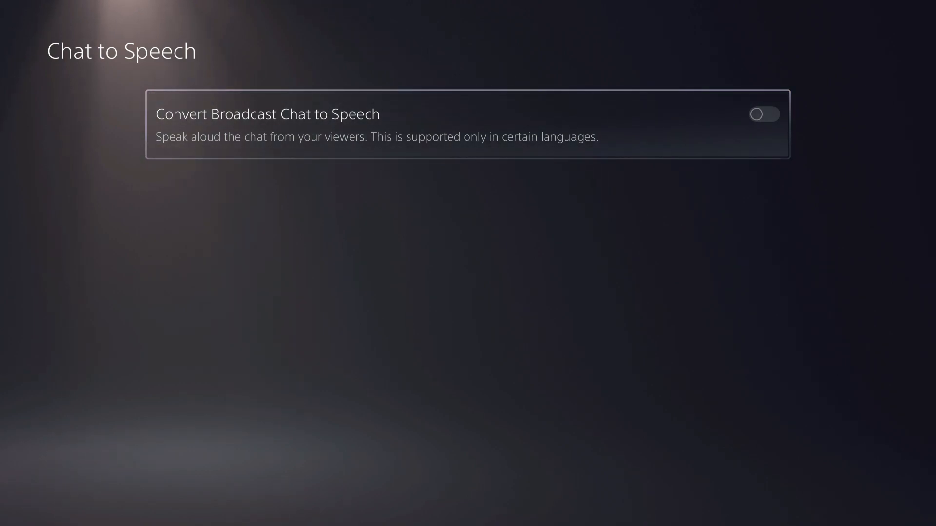
key("Escape")
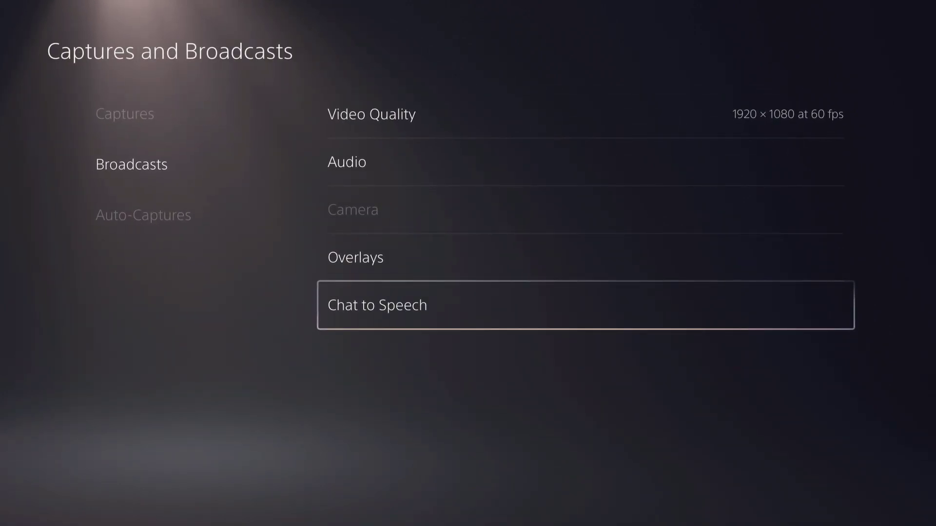
Leave Settings via the Captures tab and relaunch The Walking Dead from the home screen
left_click(125, 113)
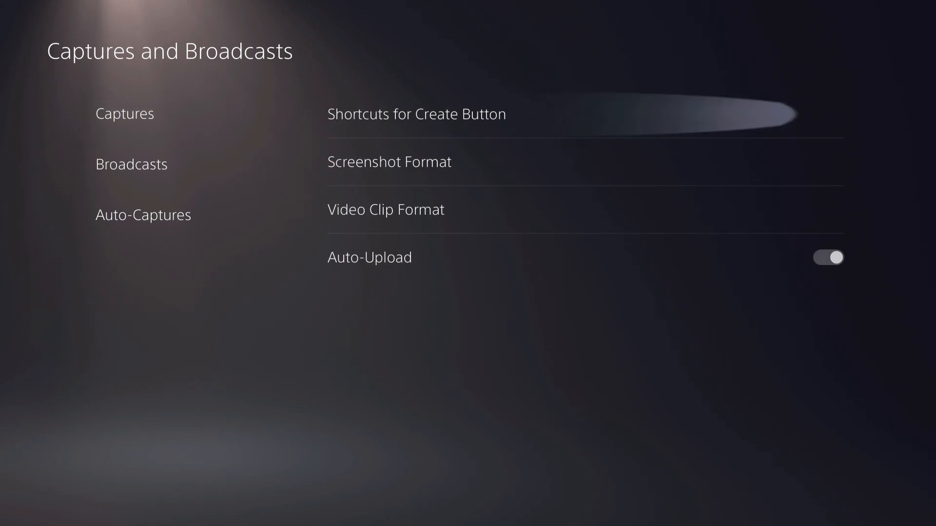
left_click(124, 113)
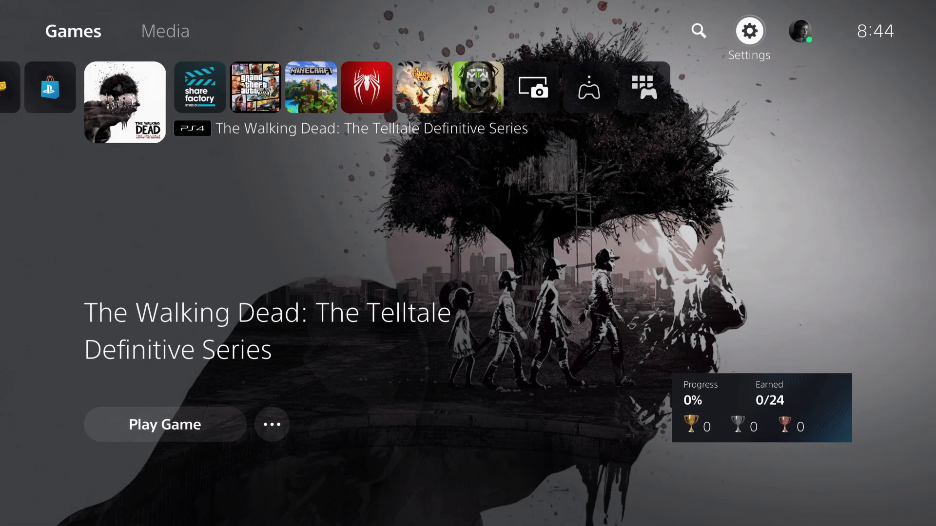
left_click(164, 424)
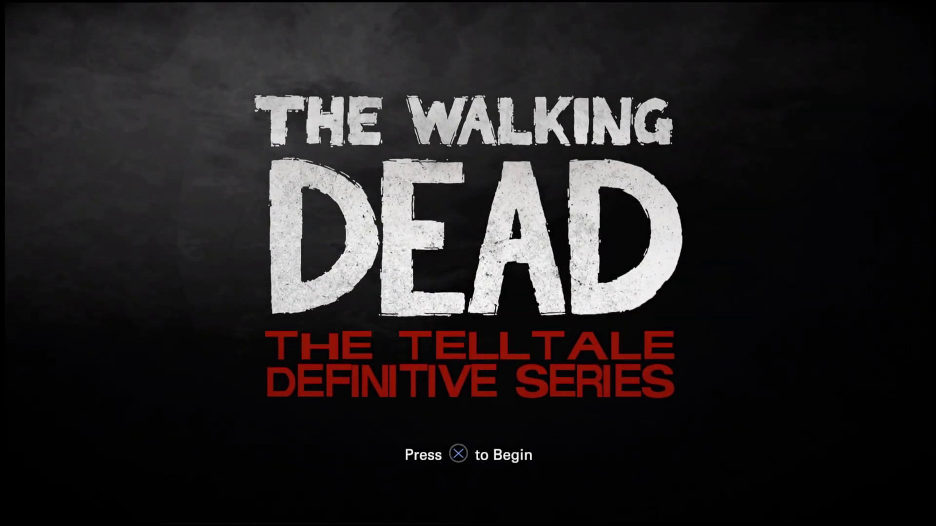